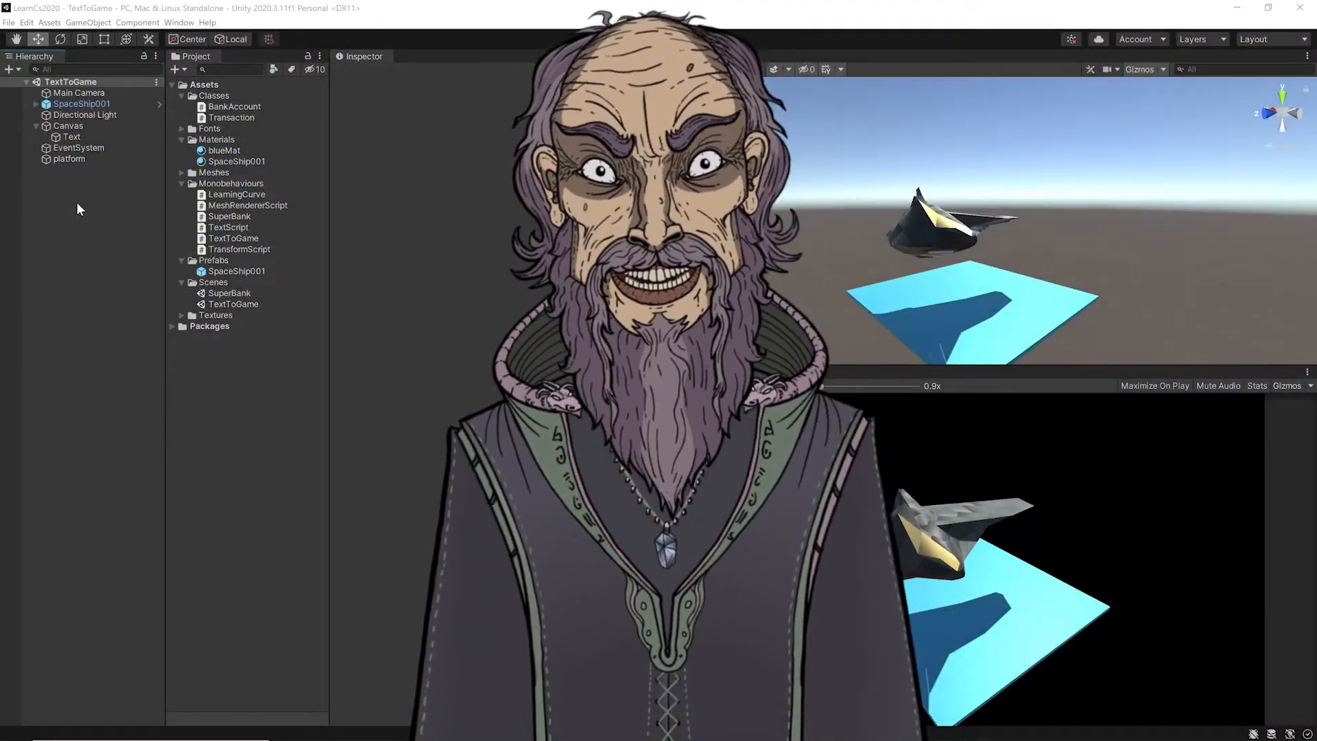
Select Canvas, then its child Text object to show its Text To Game component.
{"action": "left_click", "coordinate": [67, 124]}
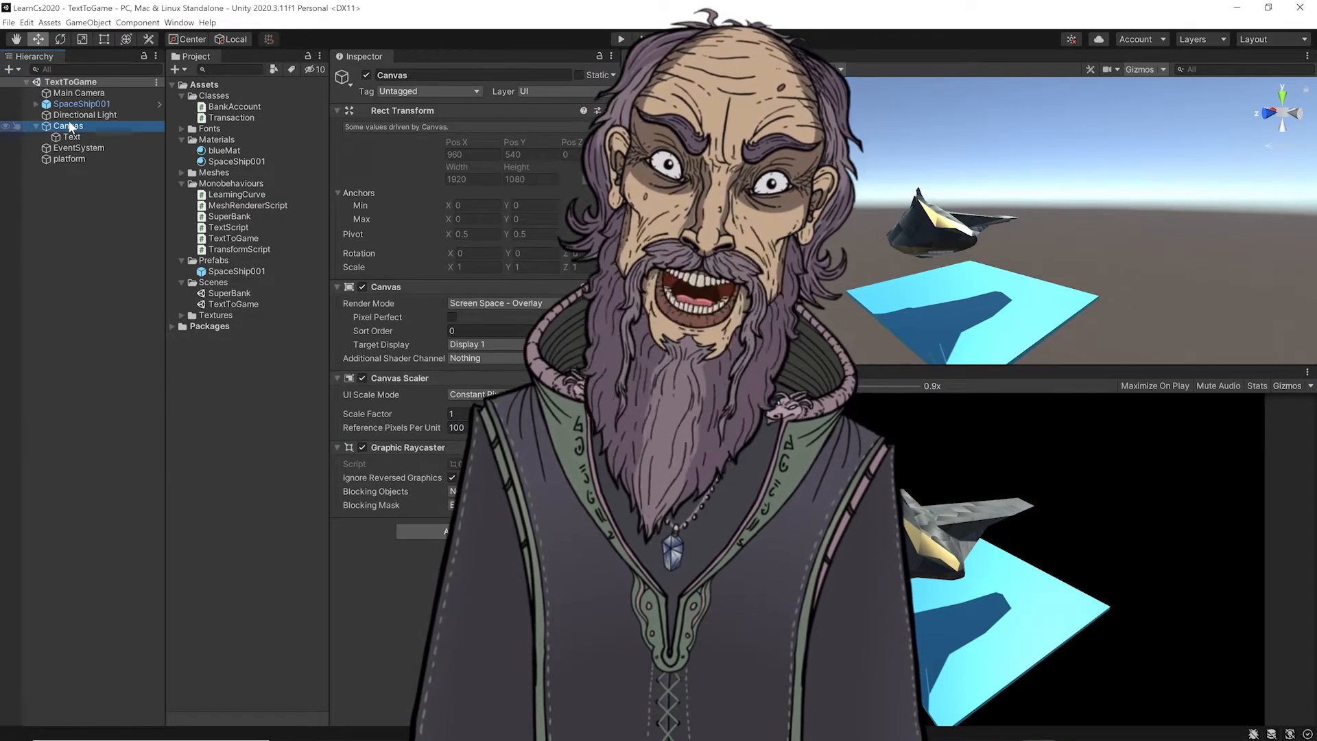
{"action": "left_click", "coordinate": [620, 38]}
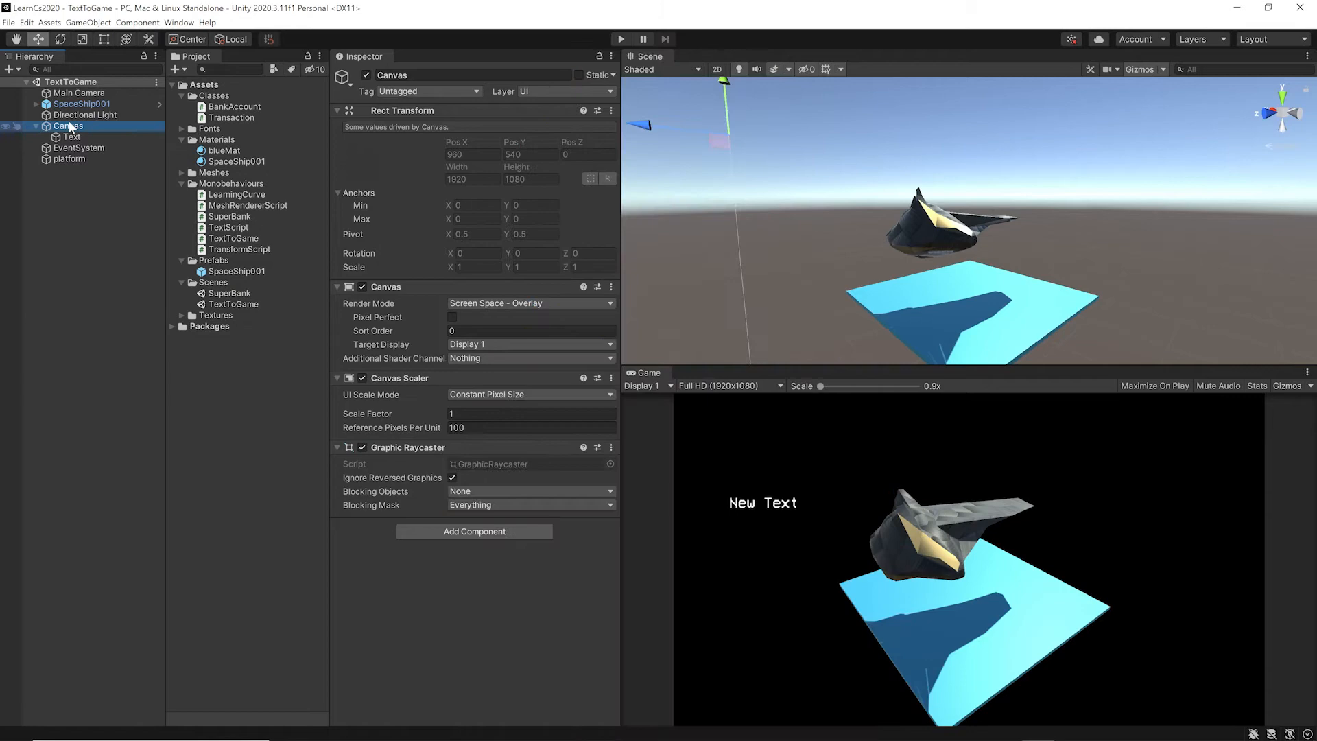
{"action": "left_click", "coordinate": [71, 137]}
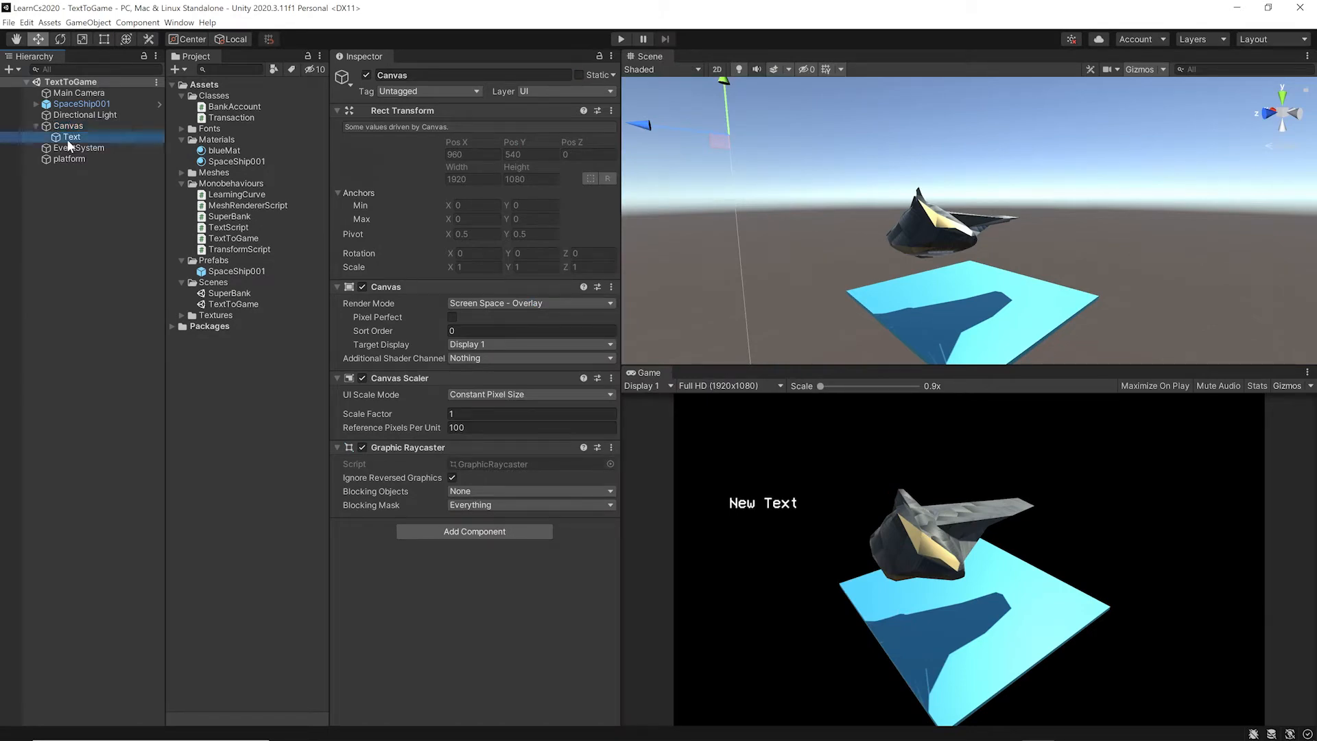
{"action": "left_click", "coordinate": [71, 137]}
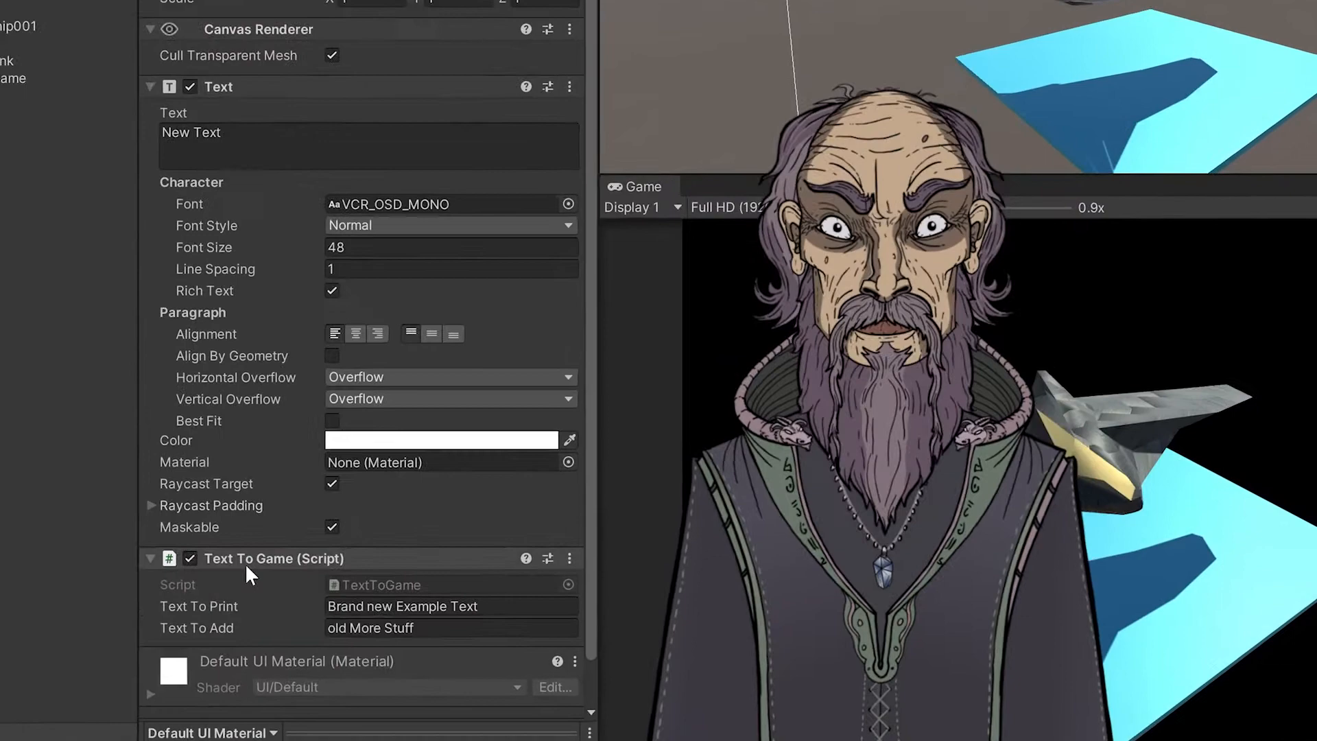
{"action": "scroll", "scroll_direction": "down", "scroll_amount": 3}
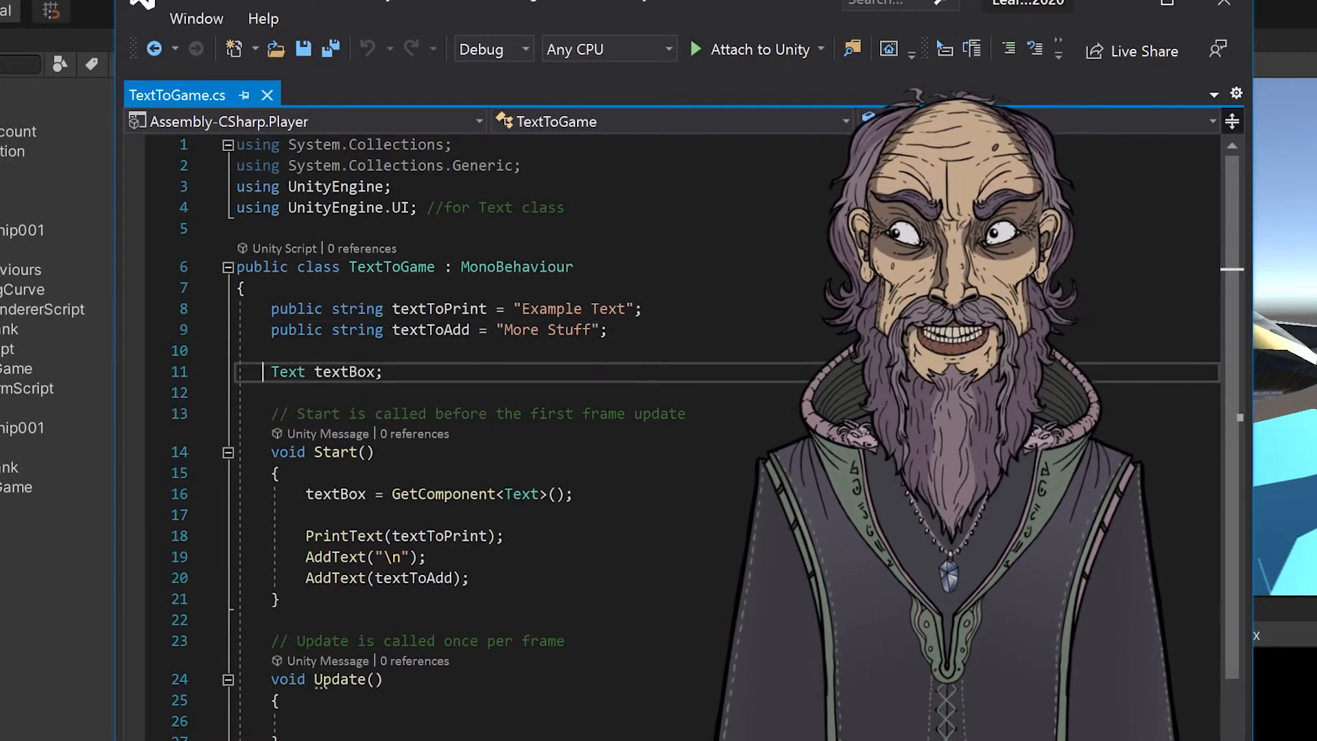
{"action": "mouse_move", "coordinate": [287, 371]}
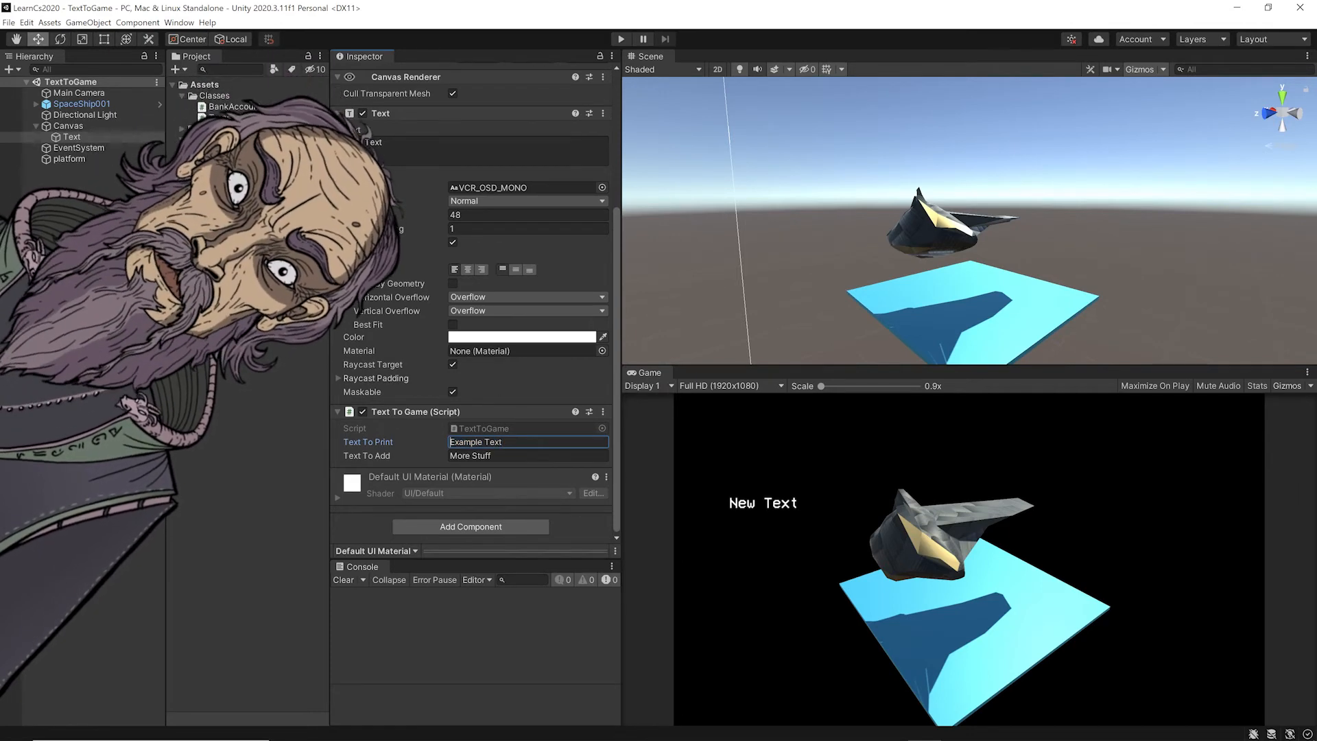
Change the strings to 'Brand new Example Text' and 'old More Stuff' in the Inspector.
{"action": "type", "text": "BR"}
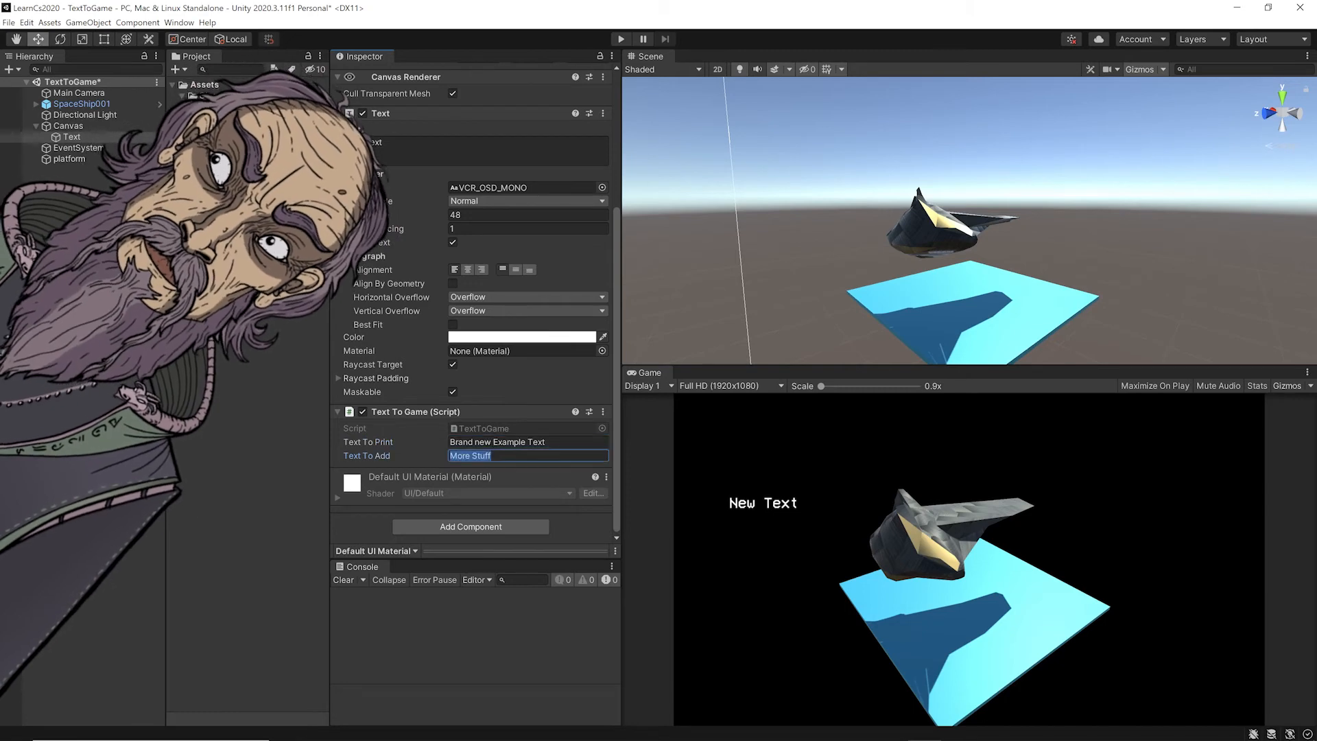
{"action": "type", "text": "o"}
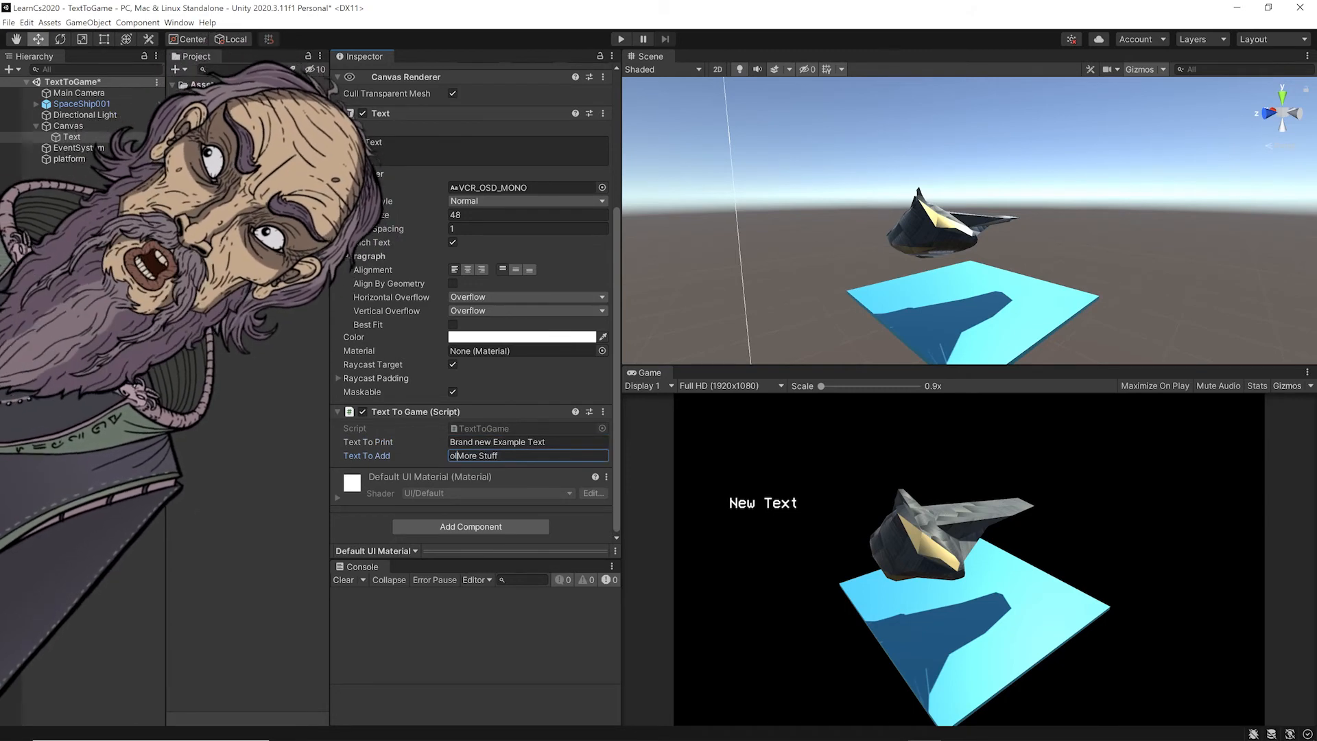
{"action": "type", "text": "ld"}
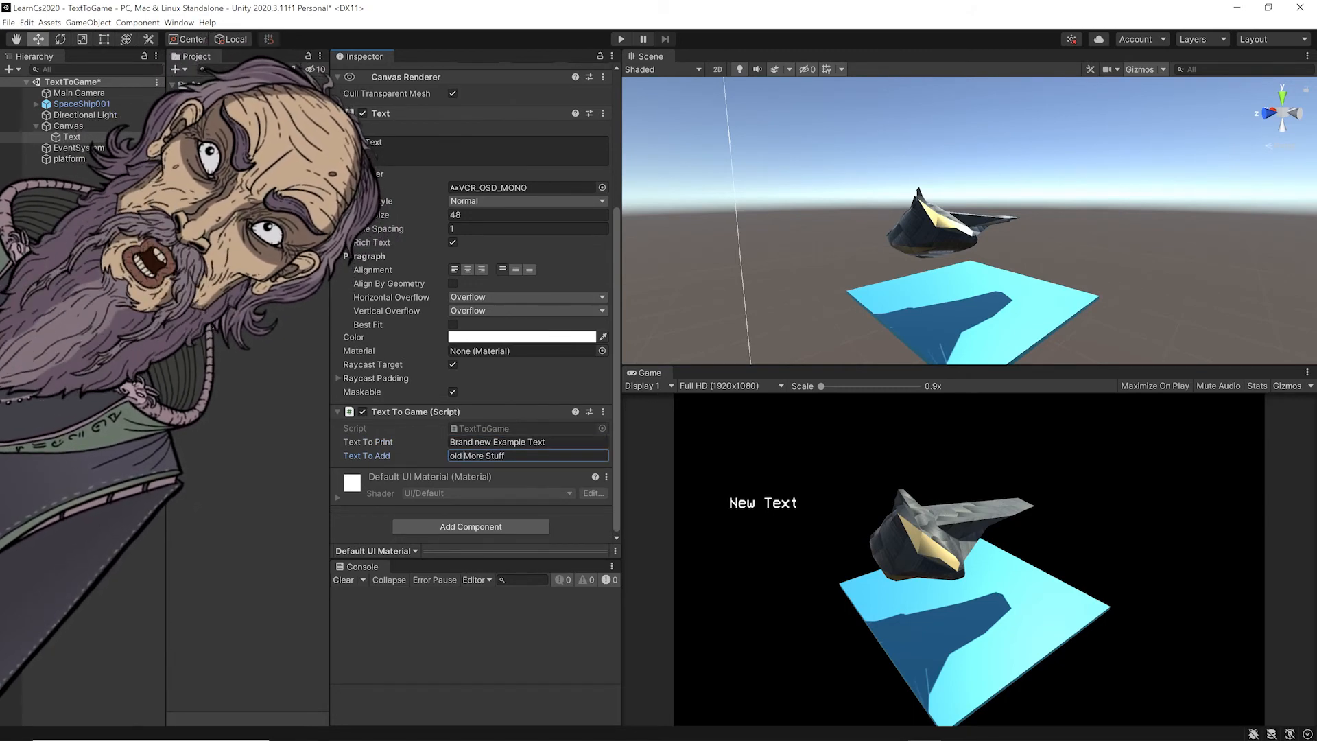